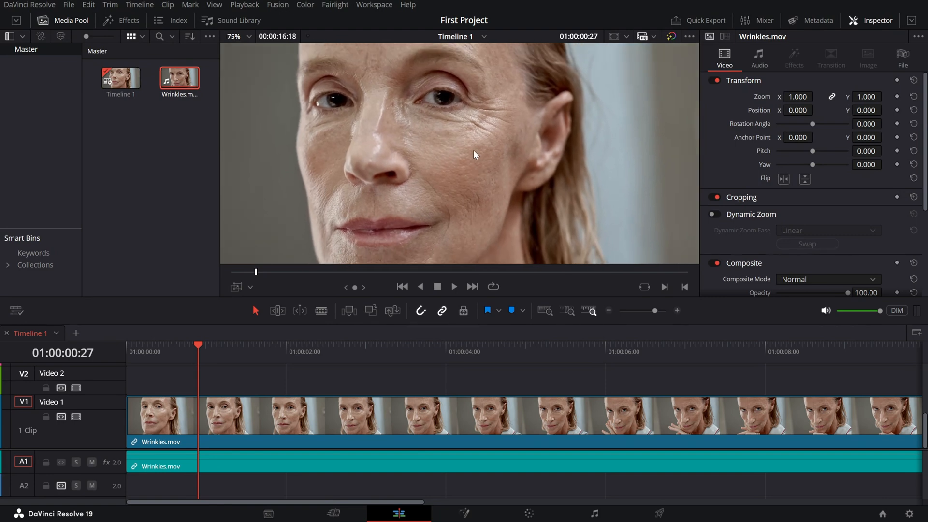
Switch to the Color page so the clip's wheels and node graph are available.
left_click(528, 513)
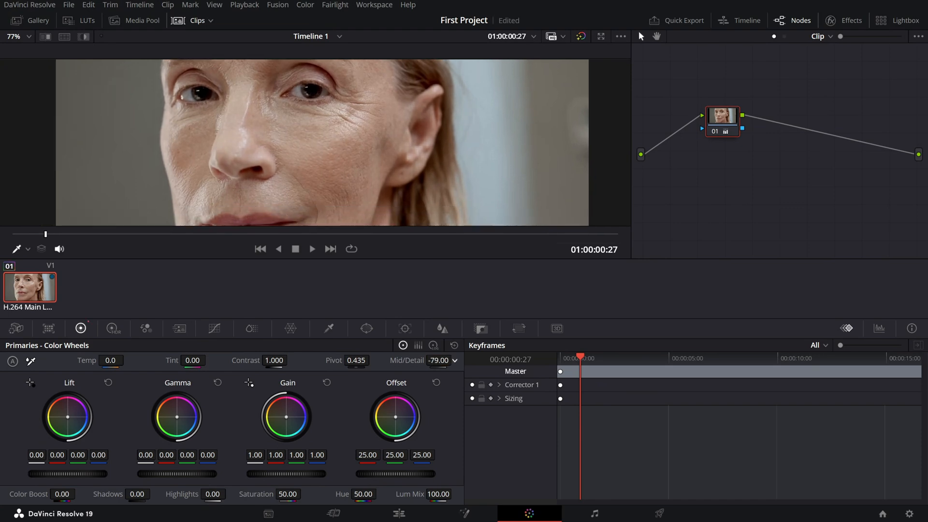
Ease Mid/Detail up to about -47, then settle it at -66.50 for smoother skin.
left_click_drag(438, 360, 437, 367)
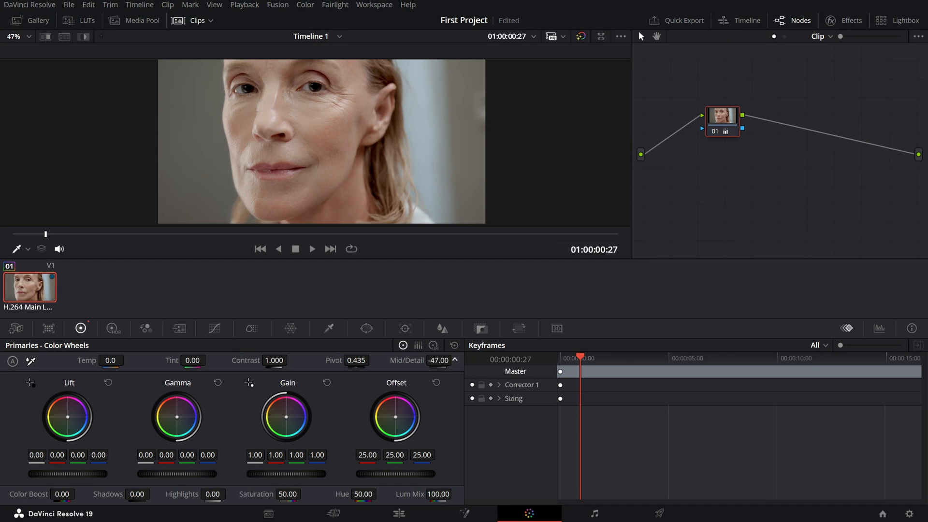
left_click_drag(438, 359, 415, 359)
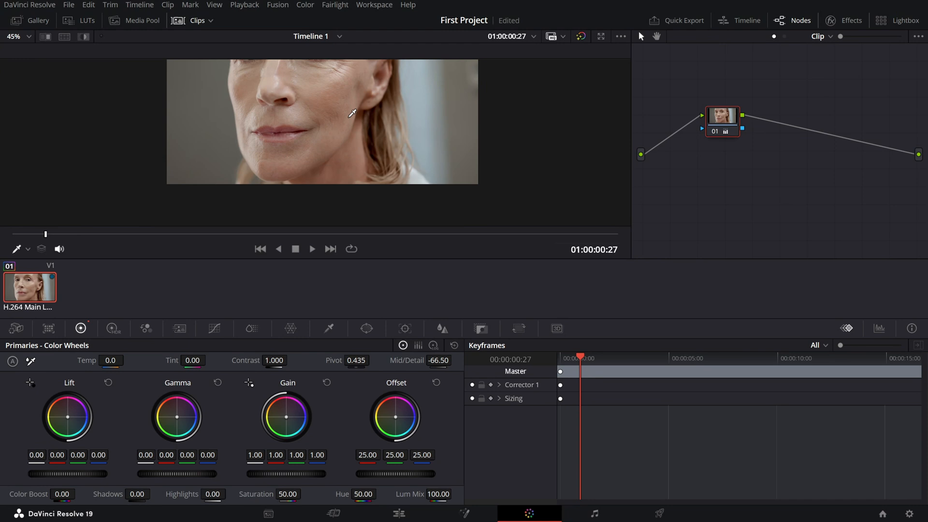
Return to the Edit page and play the softened clip through to about 01:00:08:26.
left_click(393, 514)
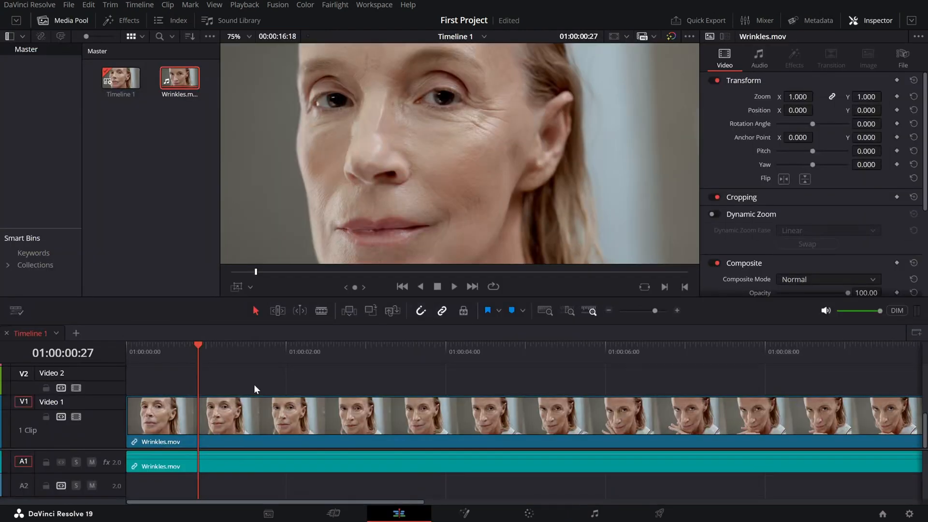
left_click(454, 286)
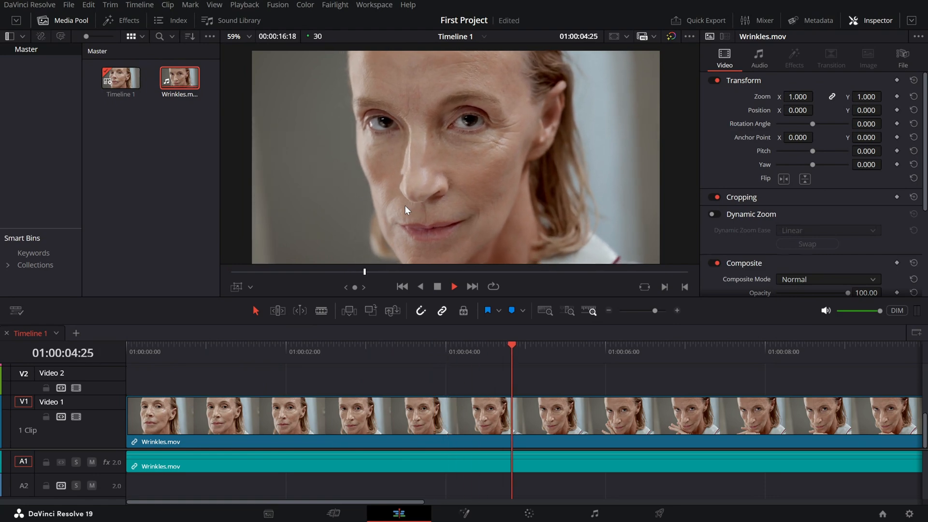
left_click(454, 286)
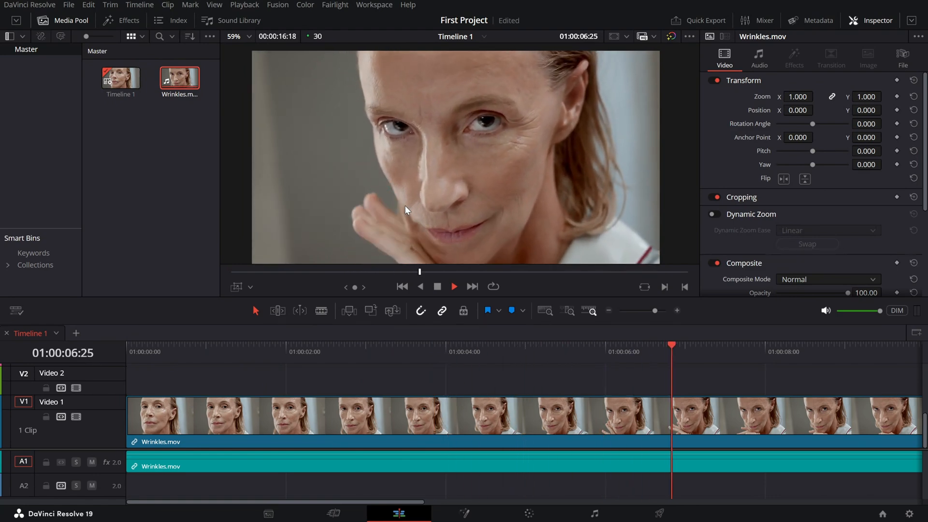
left_click(454, 286)
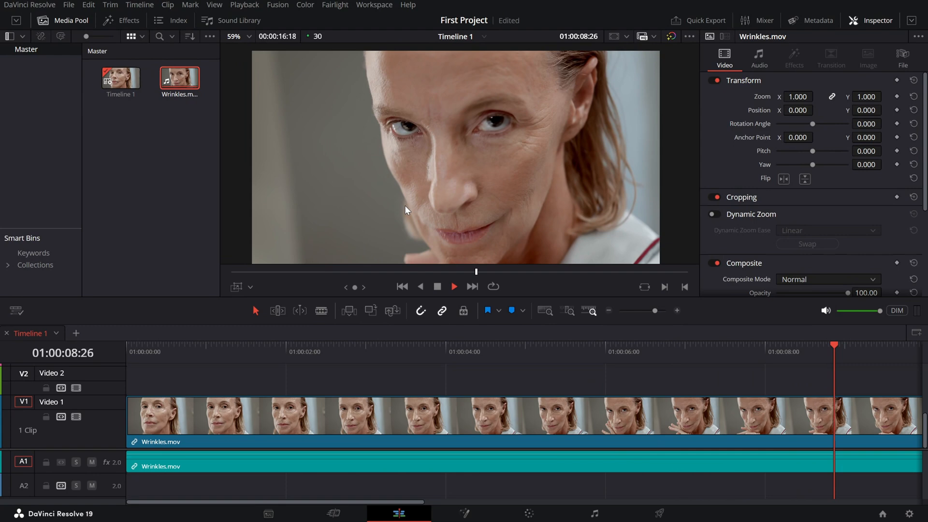